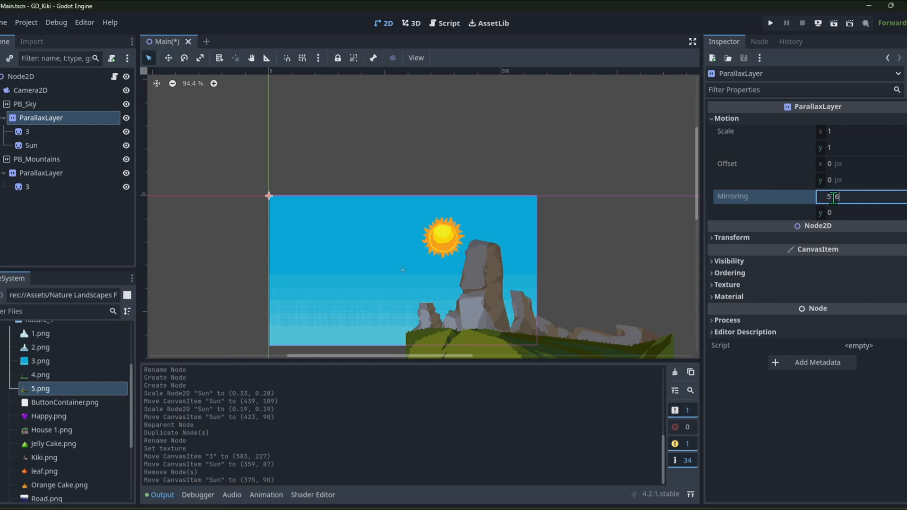
# Duplicate a parallax layer for PB_Trees with 576 x-mirroring and switch to the Main.gd scrolling script.
pyautogui.rightClick(41, 118)
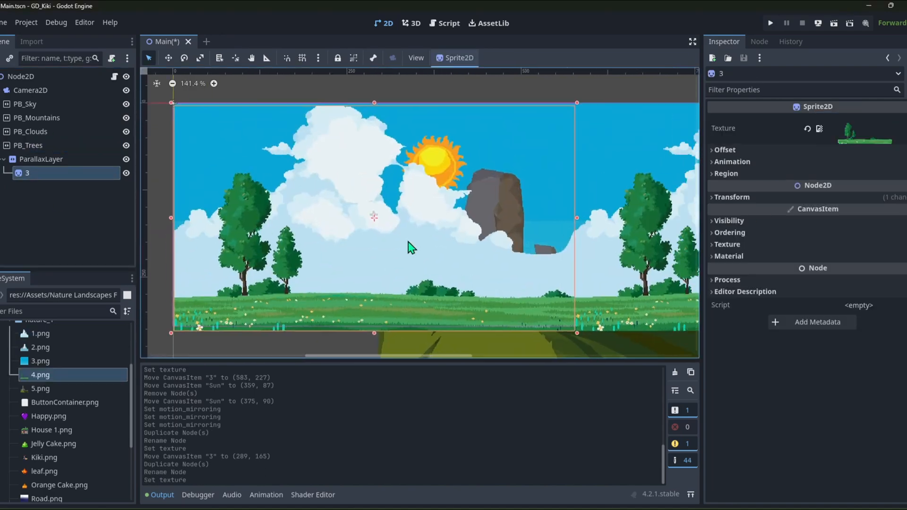
pyautogui.click(27, 146)
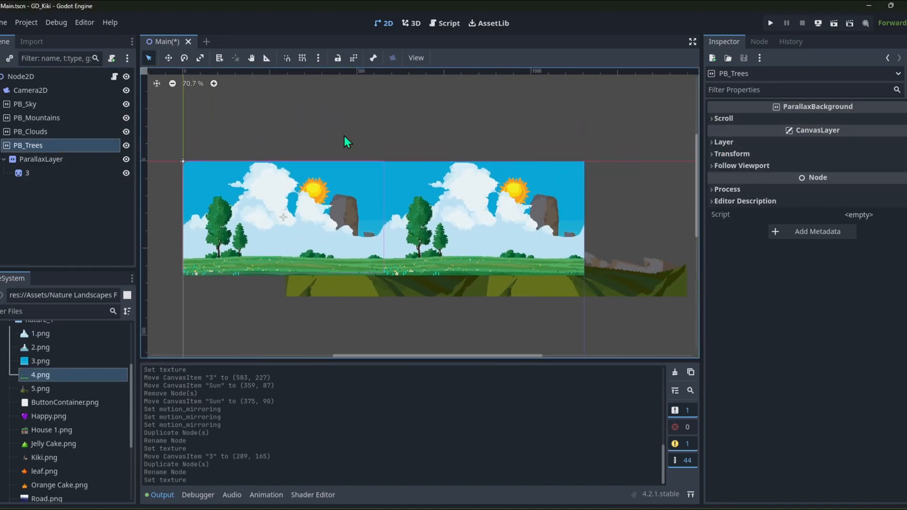
pyautogui.click(447, 23)
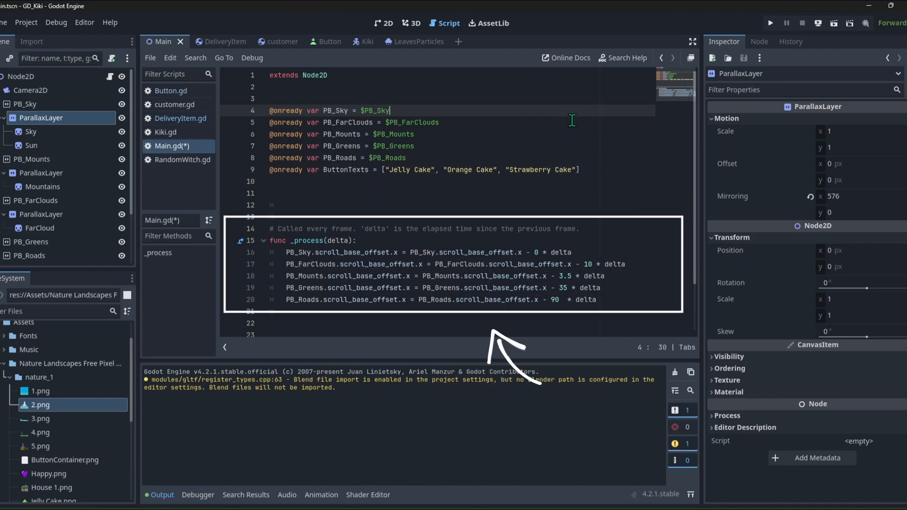
# Show LeavesParticles.tscn with its GPUParticles2D emitting leaf.png particles.
pyautogui.click(770, 23)
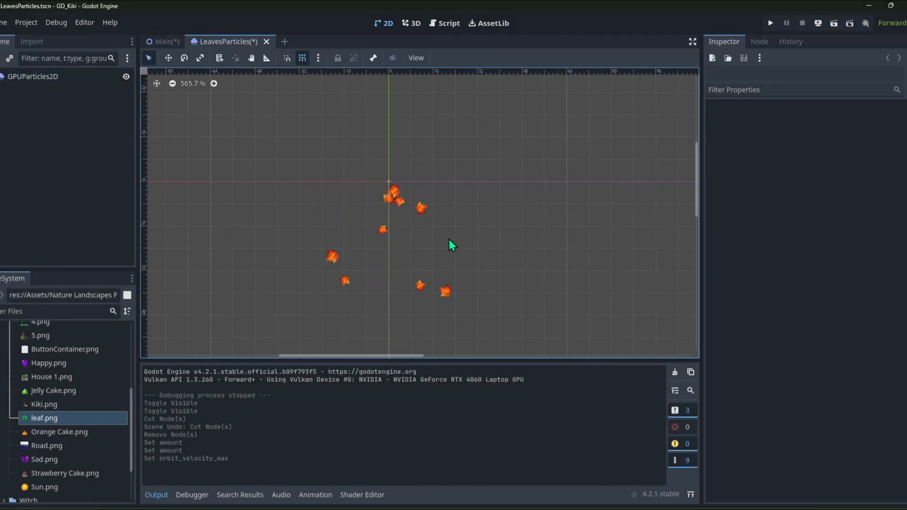
# Set the leaf particle Scale Min to 0.01, instance them in Main, and show Kiki.tscn's Hover track.
pyautogui.click(33, 76)
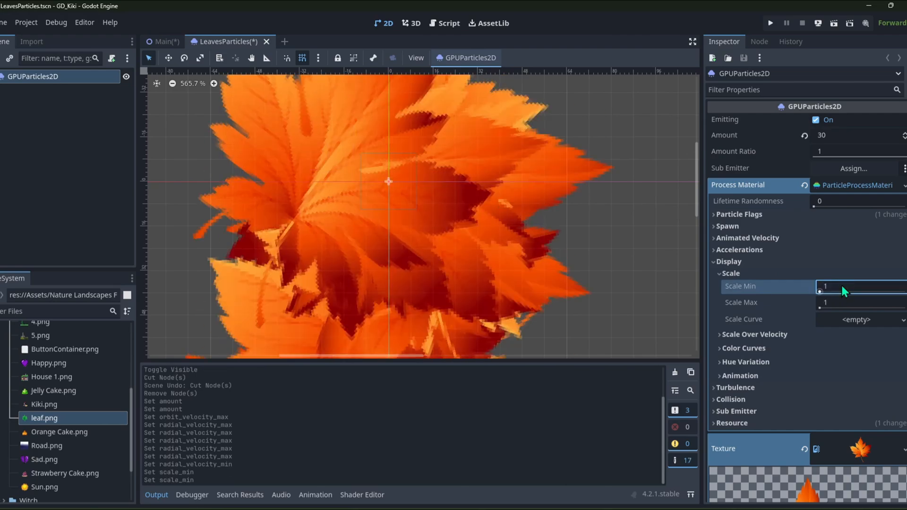
pyautogui.write('0.01')
pyautogui.click(862, 302)
pyautogui.write('0.05')
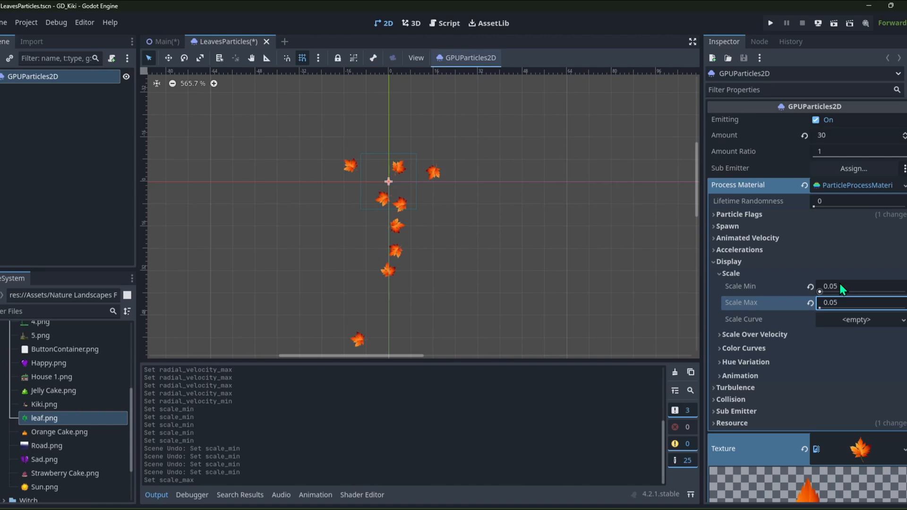
pyautogui.click(165, 40)
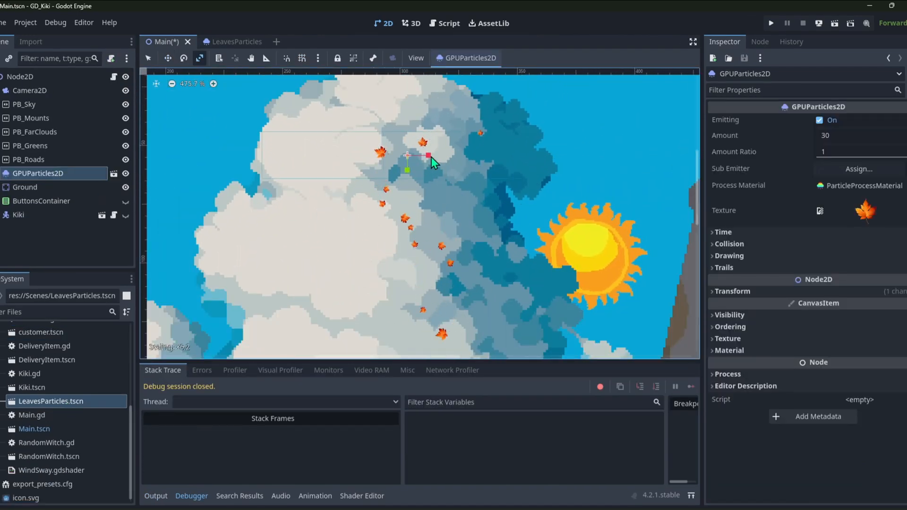
pyautogui.click(771, 22)
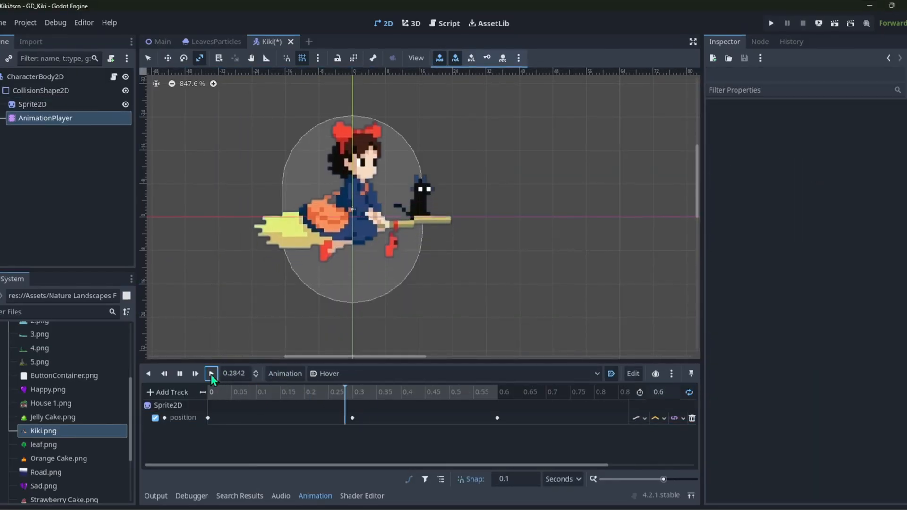
# Add the 'if direction.y + directionY * speed:' vertical-flight line to Kiki.gd and show RandomWitch.tscn.
pyautogui.click(448, 22)
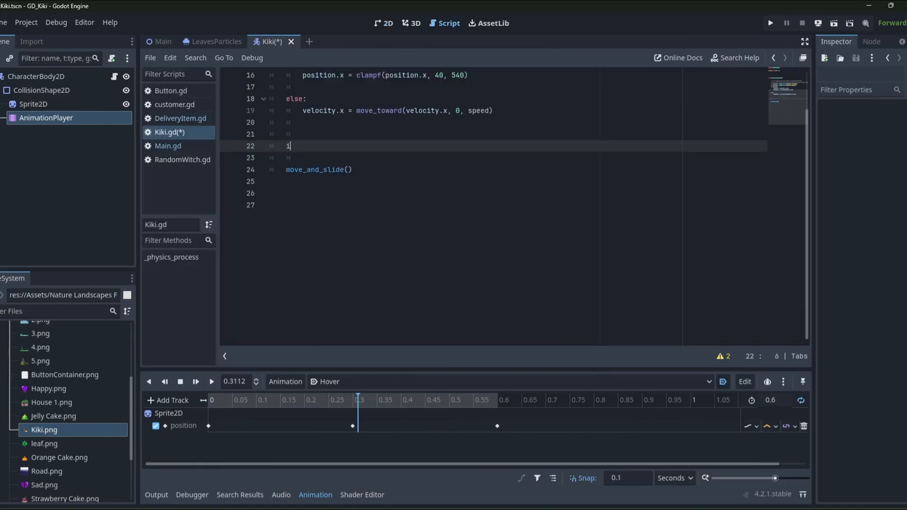
pyautogui.write('if direction.y + directionY * speed:')
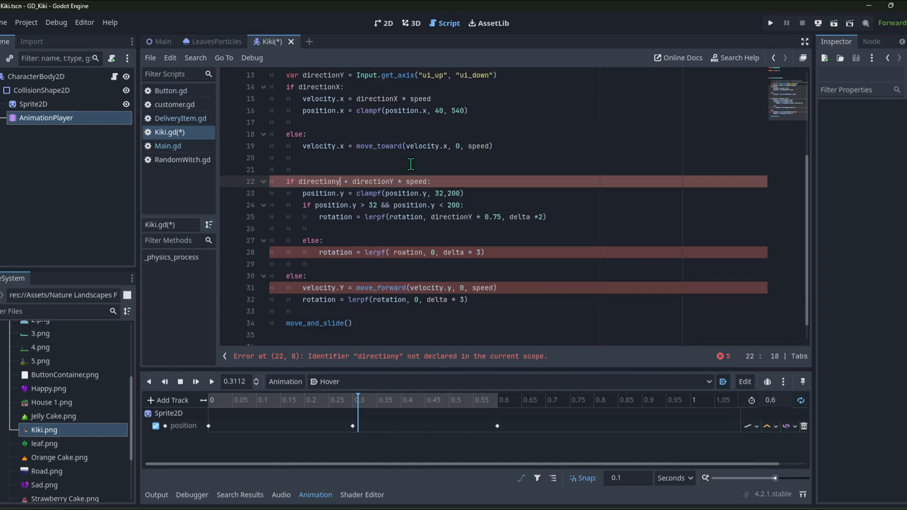
pyautogui.click(770, 23)
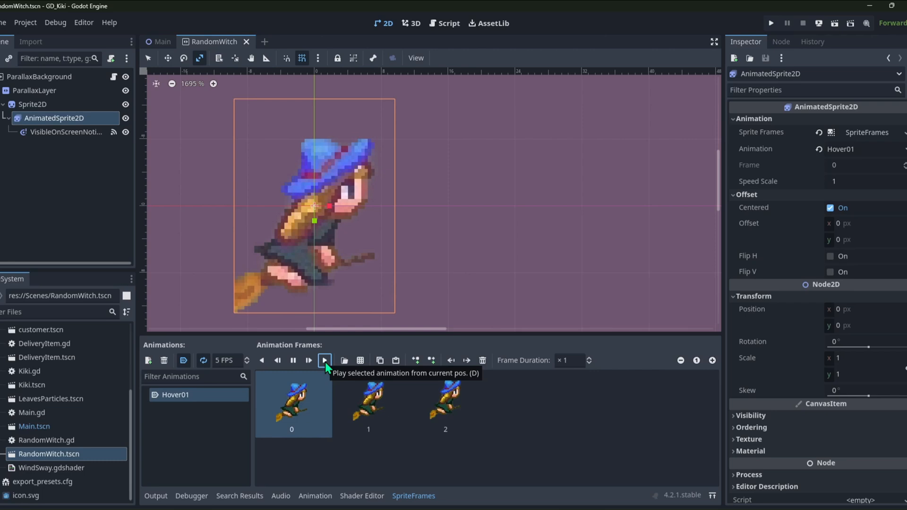
# Preview the witch hover, review RandomWitch.gd's _ready, _process and queue_free, and return to Main.gd.
pyautogui.click(444, 23)
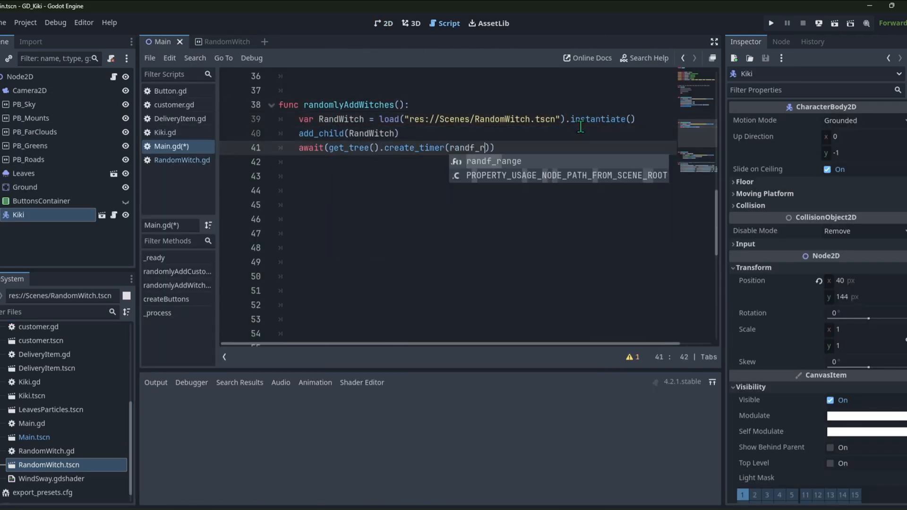
pyautogui.click(216, 40)
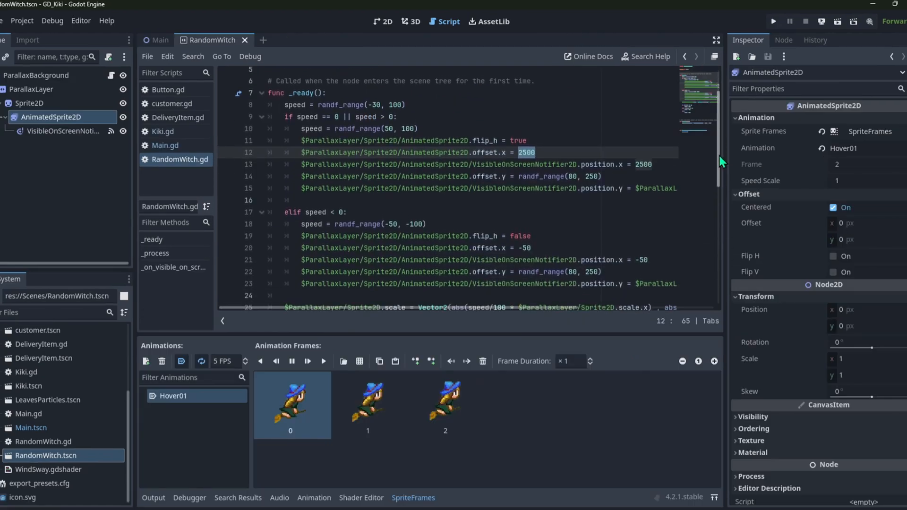
pyautogui.scroll(-3)
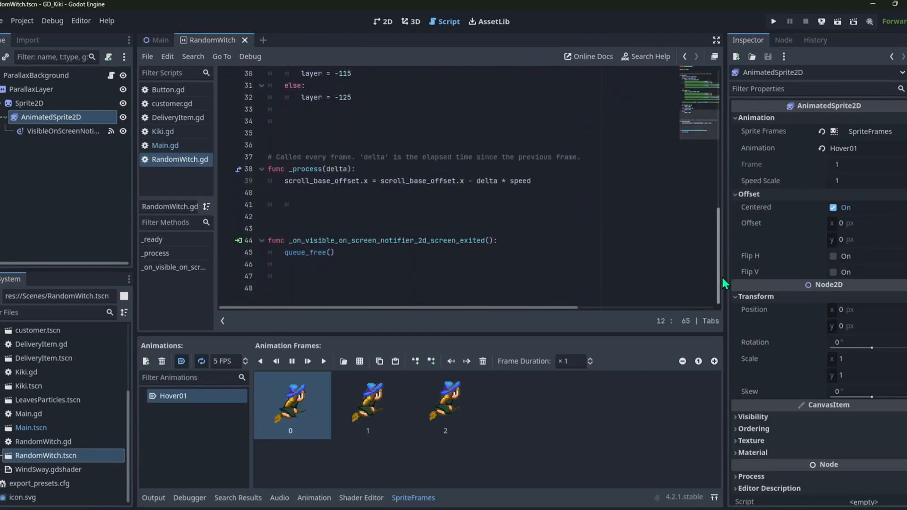
pyautogui.click(772, 21)
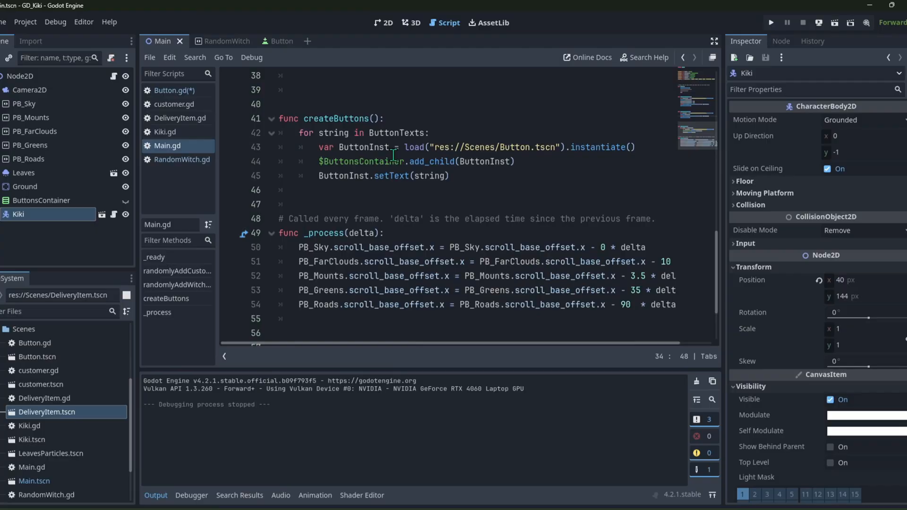
# Show Main.gd's createButtons() loop instancing Button.tscn into ButtonsContainer with setText.
pyautogui.click(770, 23)
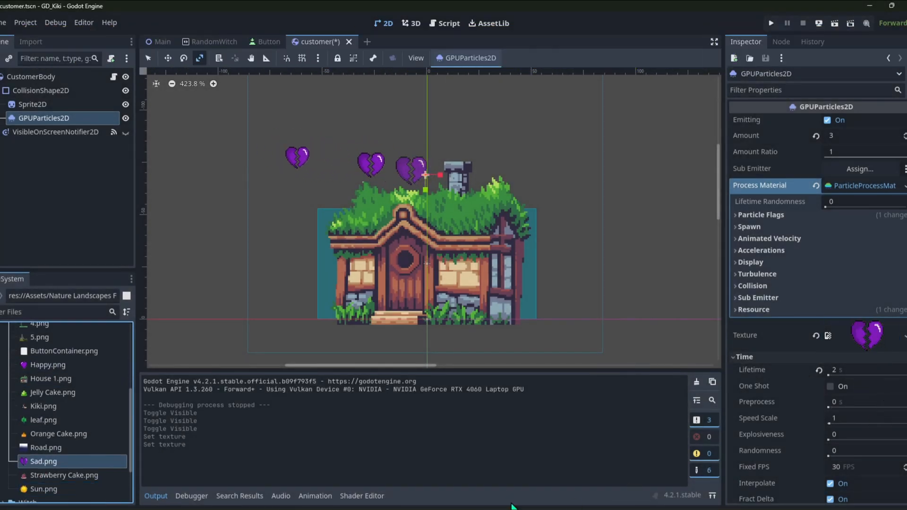
# Run the project so Kiki flies over the parallax landscape past the cake buttons and customer house.
pyautogui.click(772, 22)
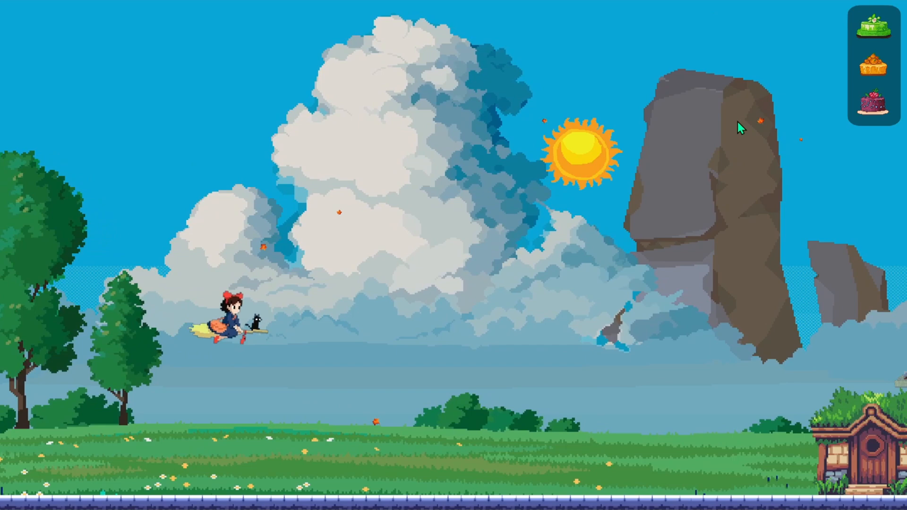